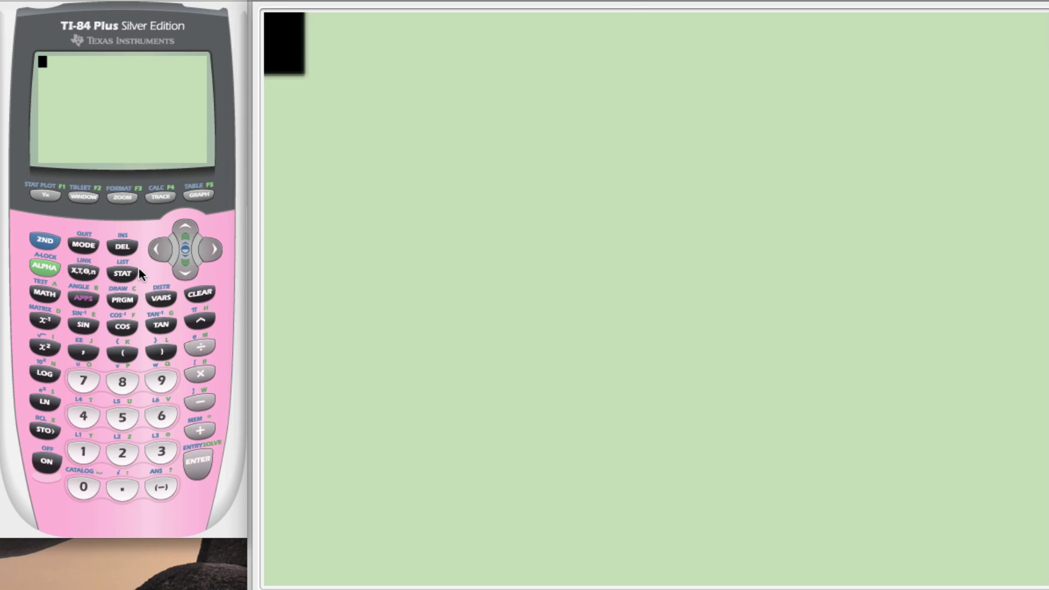
In the STAT list editor, set L2 = 9 nCr L1, giving 1, 9, 36, 84, 126 … 0
left_click(121, 273)
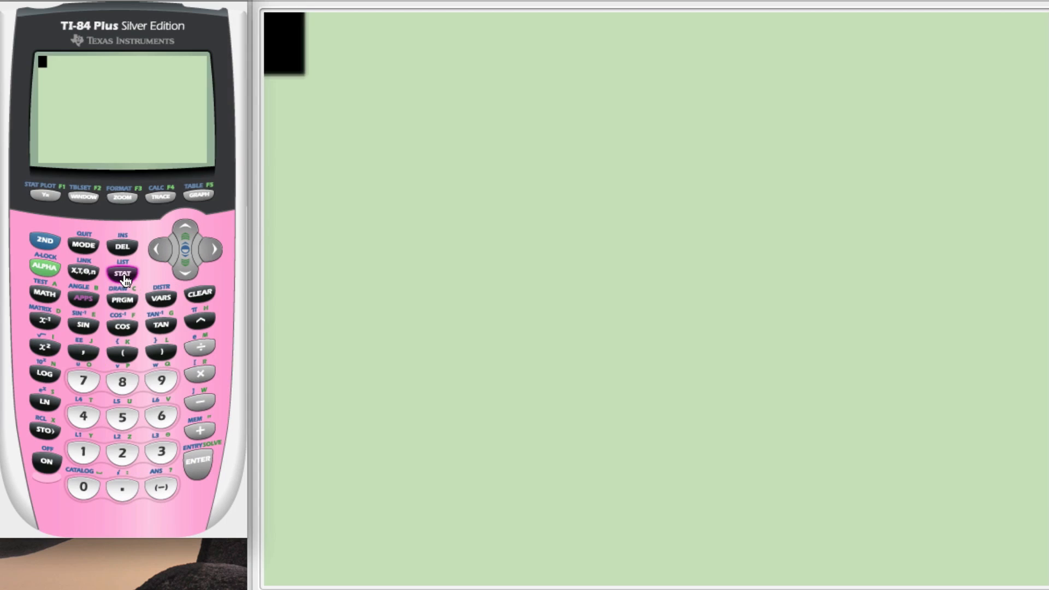
left_click(122, 274)
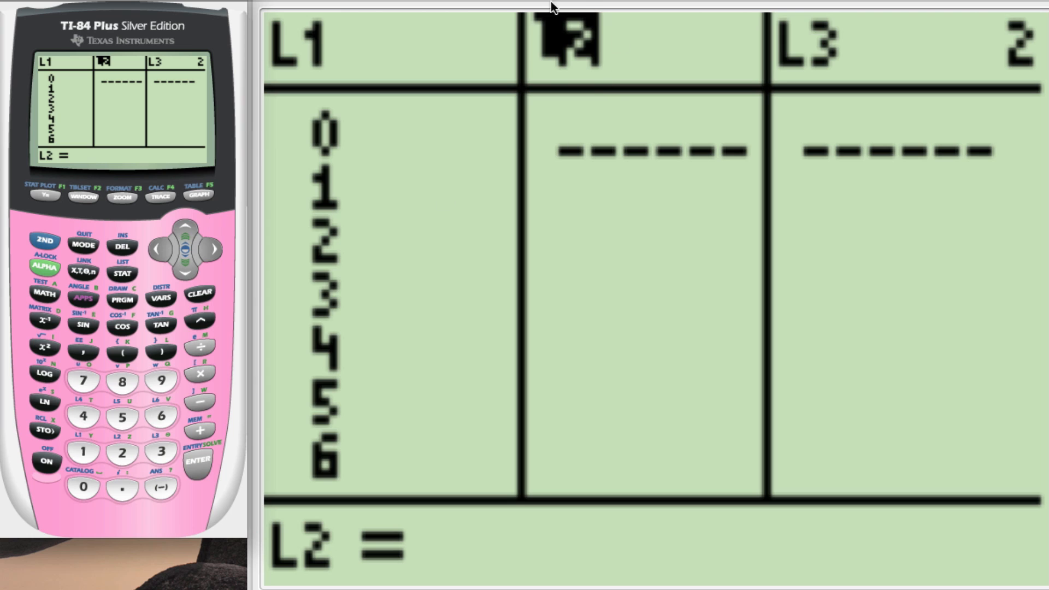
mouse_move(310, 197)
type("9")
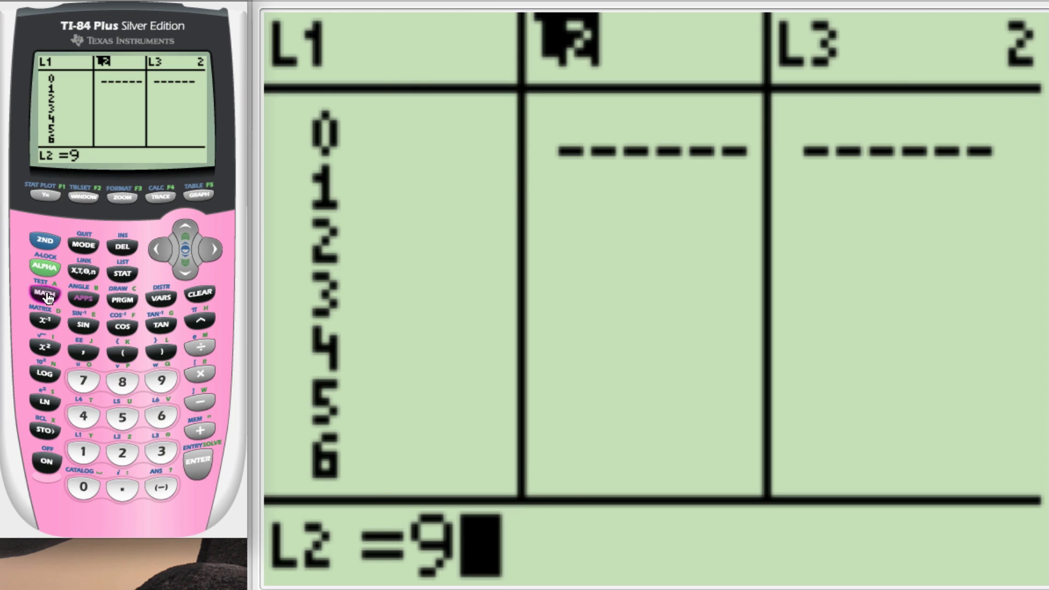
left_click(44, 295)
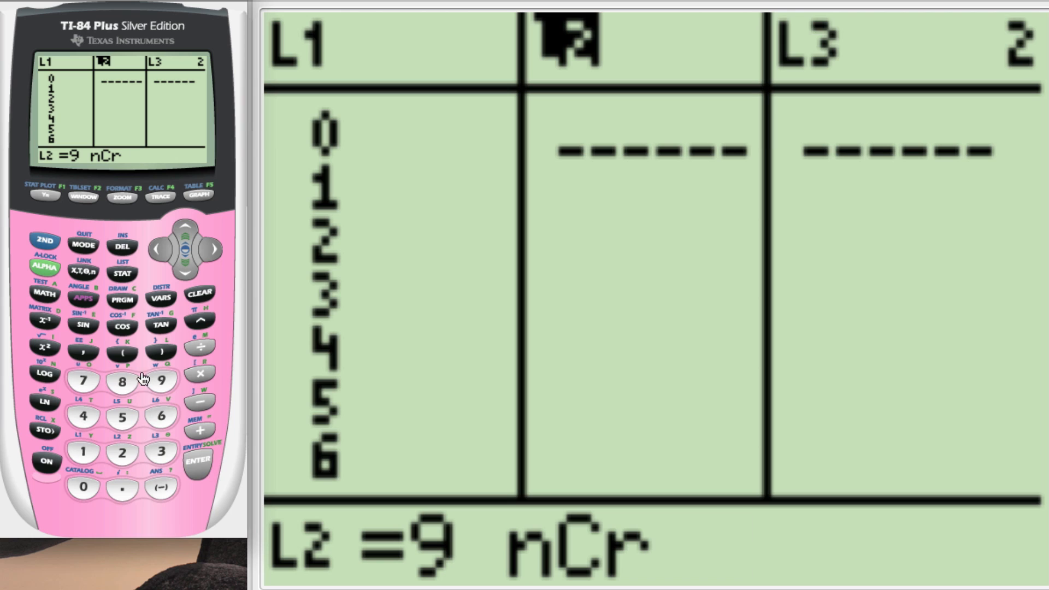
left_click(84, 452)
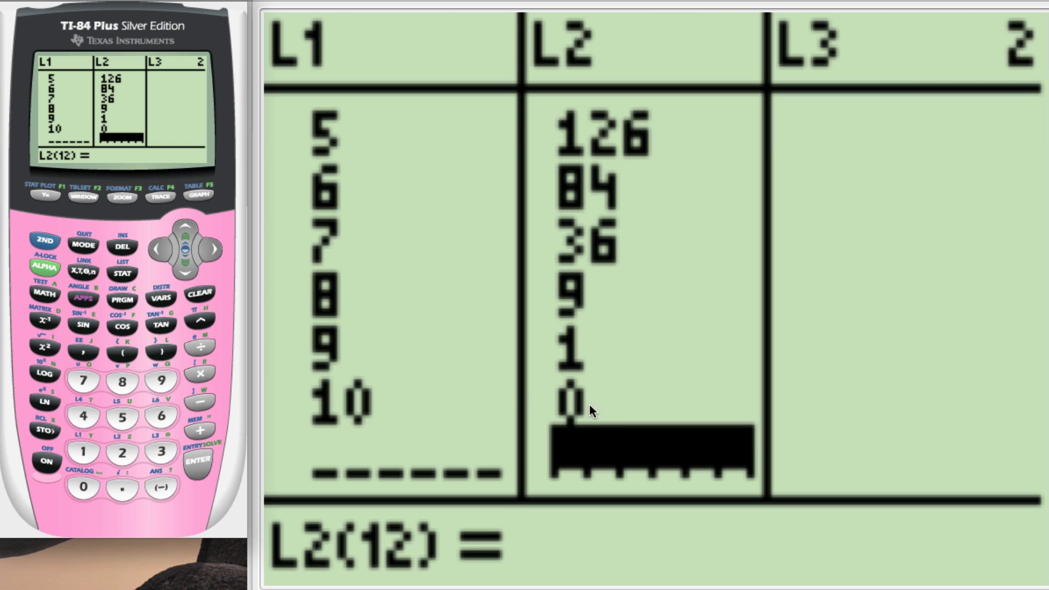
mouse_move(285, 320)
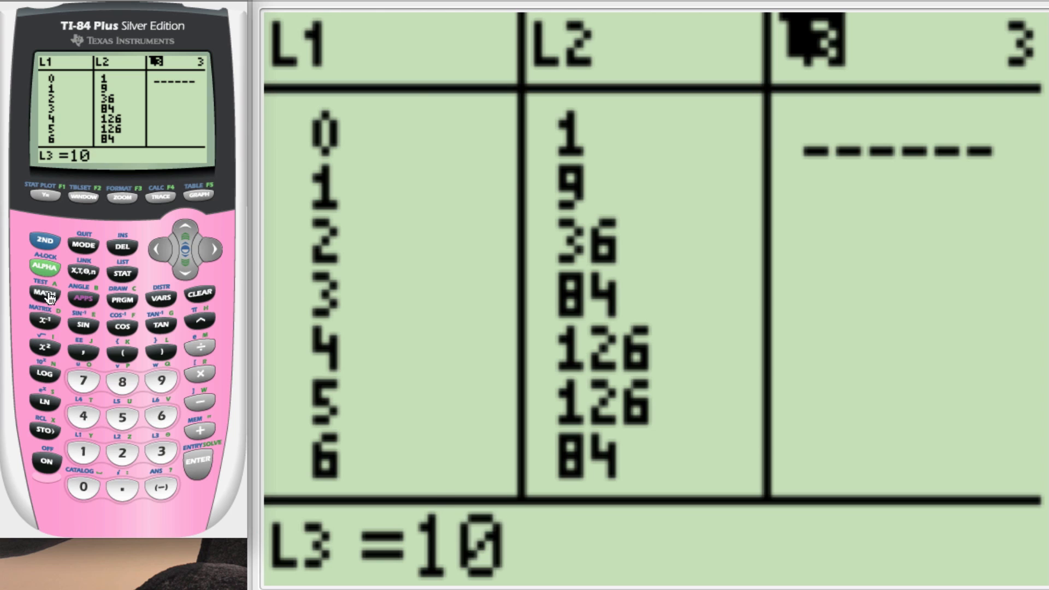
Set L3 = 10 nCr L1, giving 1, 10, 45, 120, 210, 252, 210 …
left_click(42, 294)
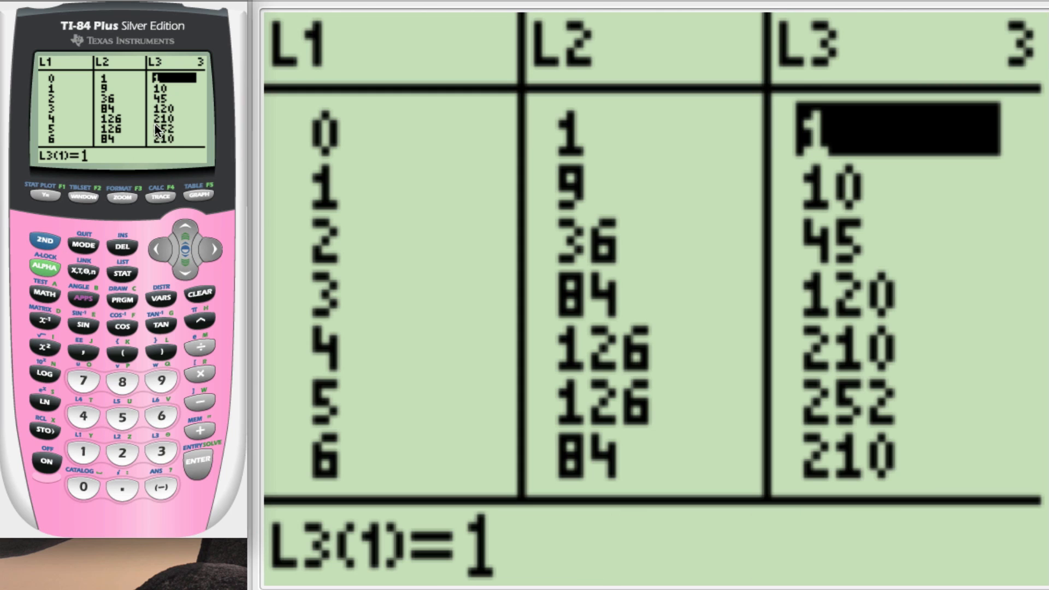
mouse_move(461, 249)
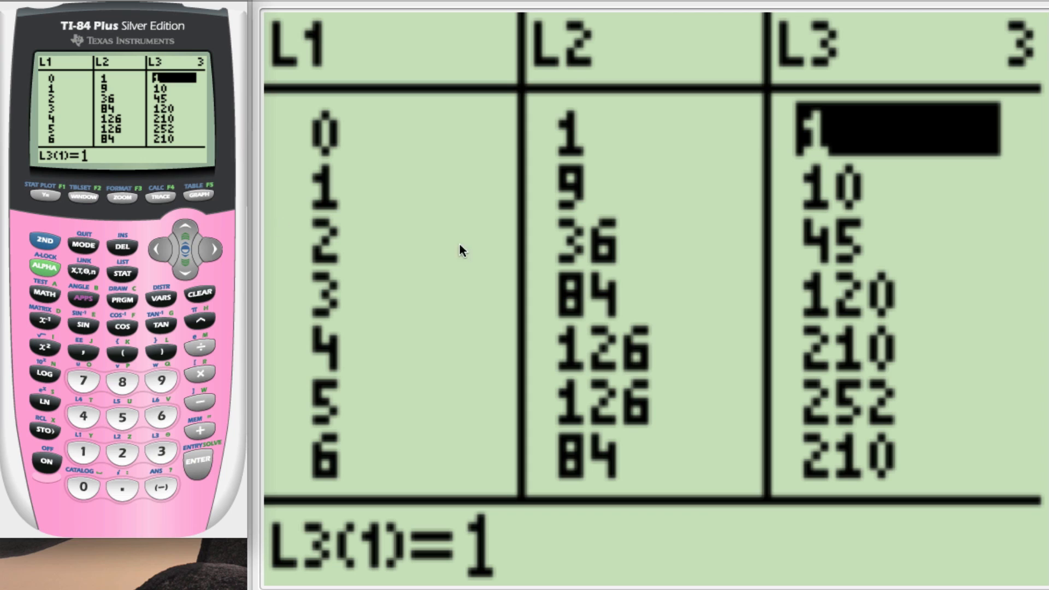
mouse_move(132, 225)
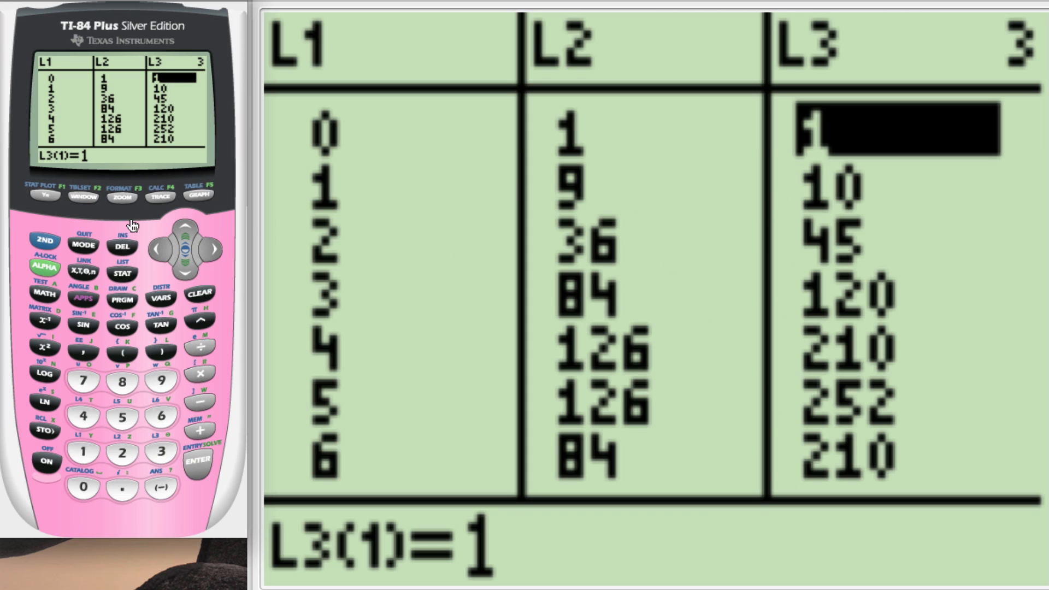
Quit to the home screen and evaluate sum(L2) = 512
left_click(83, 245)
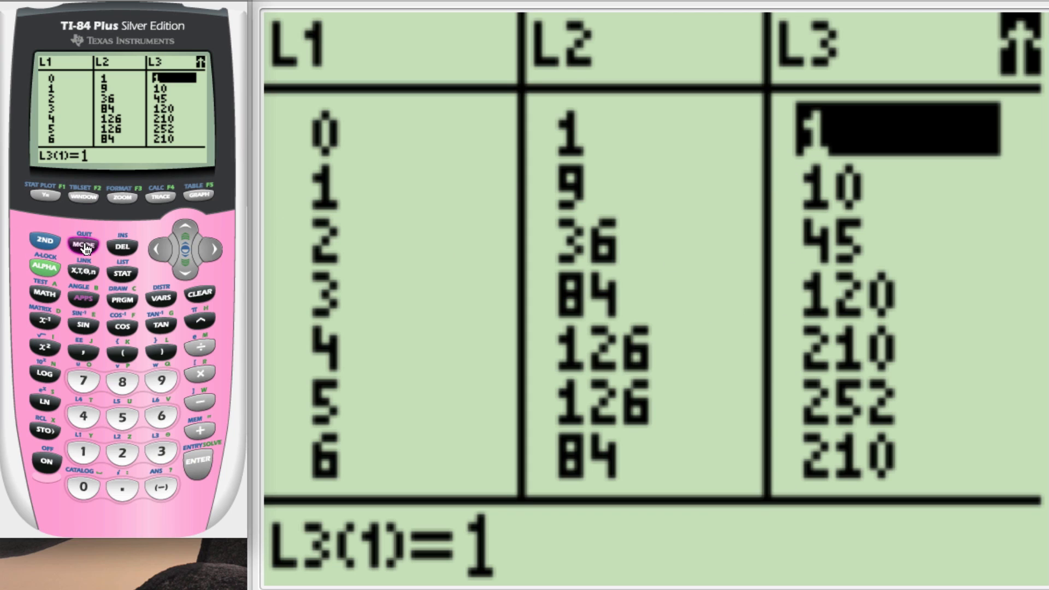
left_click(83, 244)
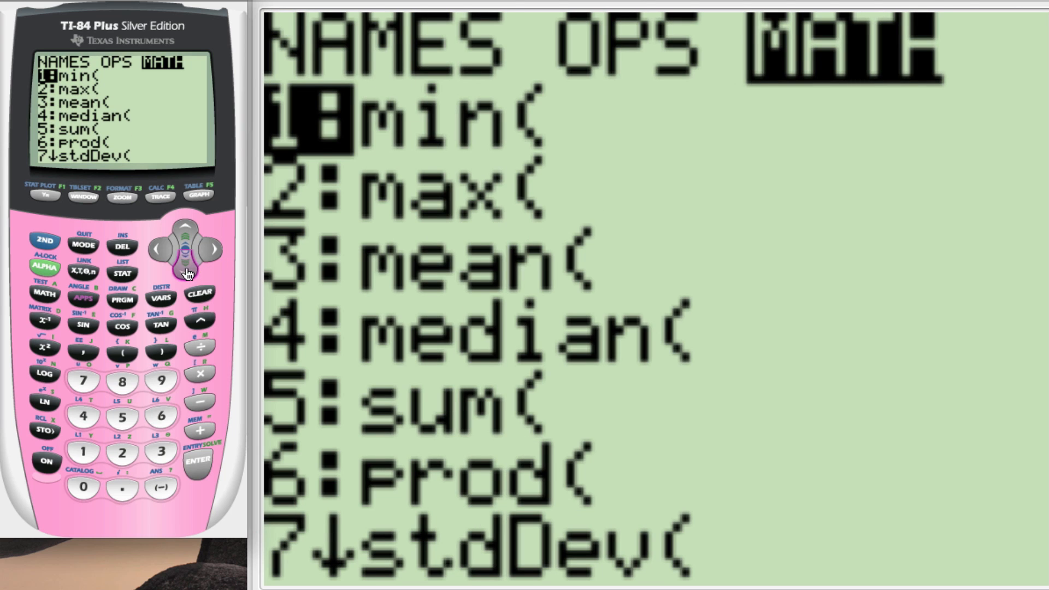
left_click(189, 263)
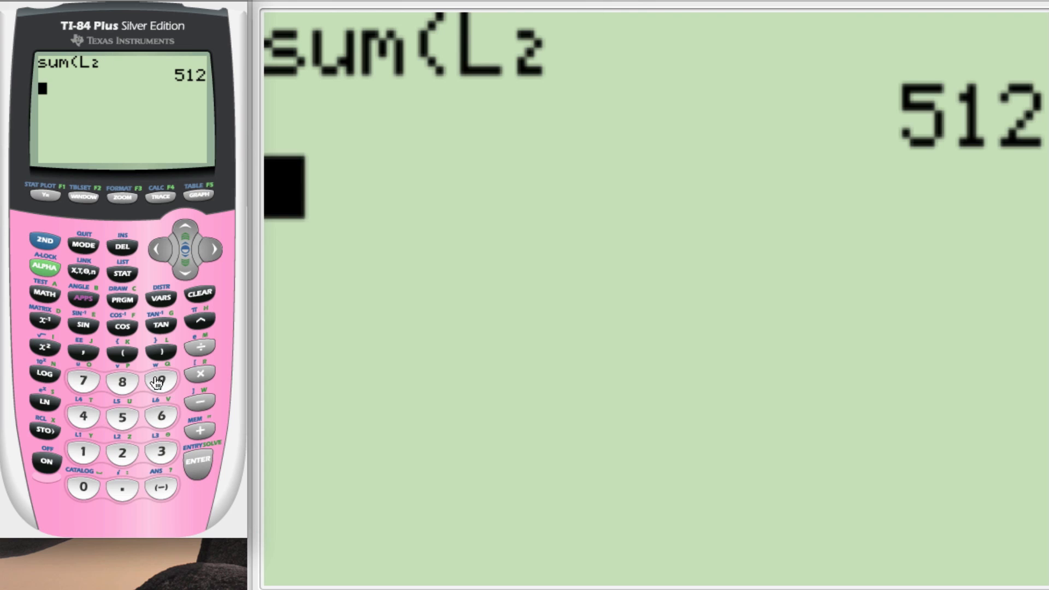
left_click(196, 461)
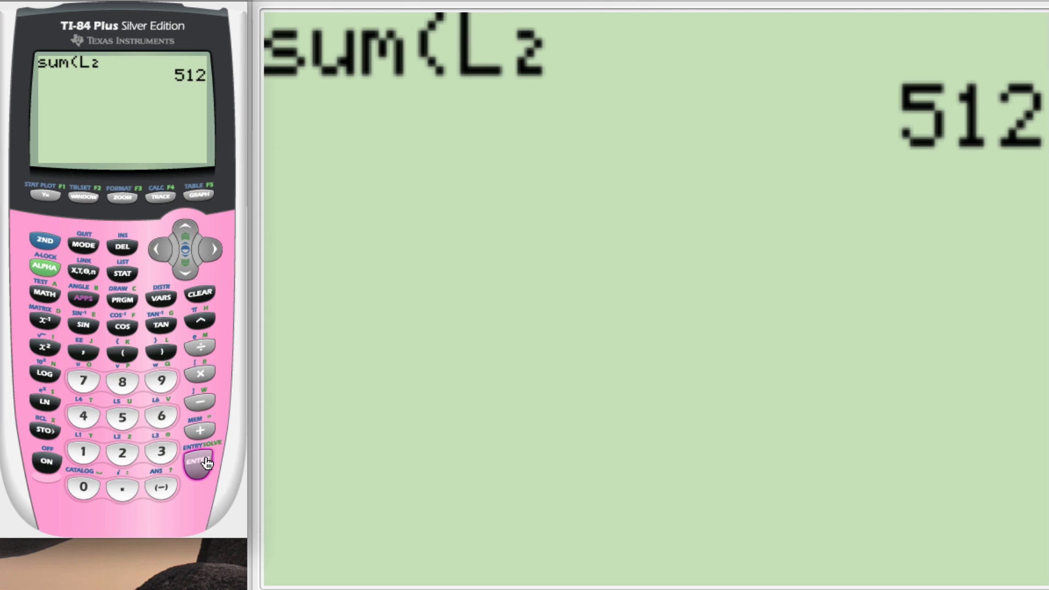
Recall the sum expression, change it to sum(L3) = 1024, then begin entering 10
left_click(197, 463)
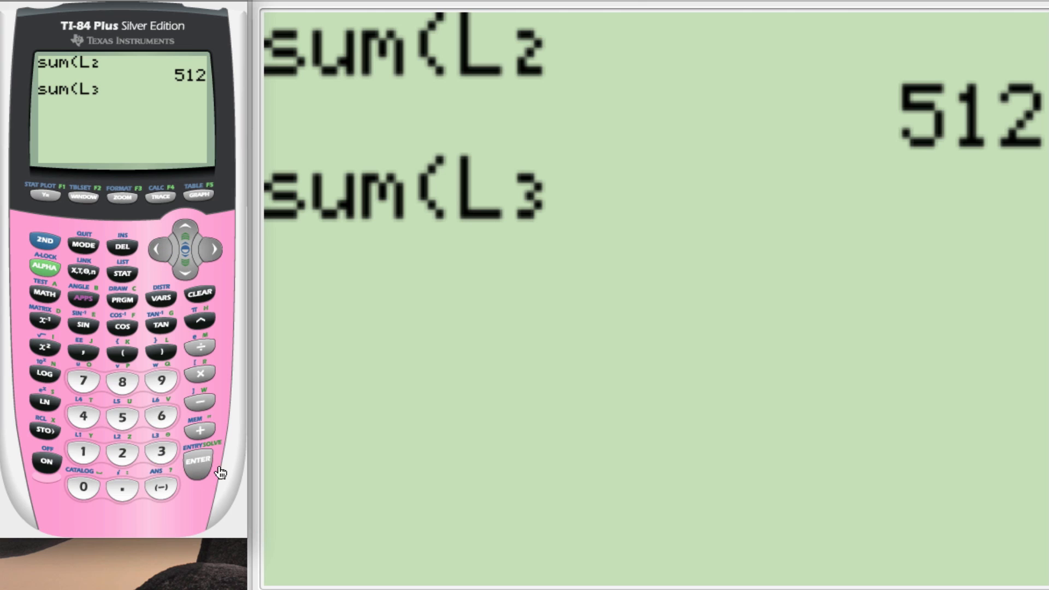
left_click(199, 465)
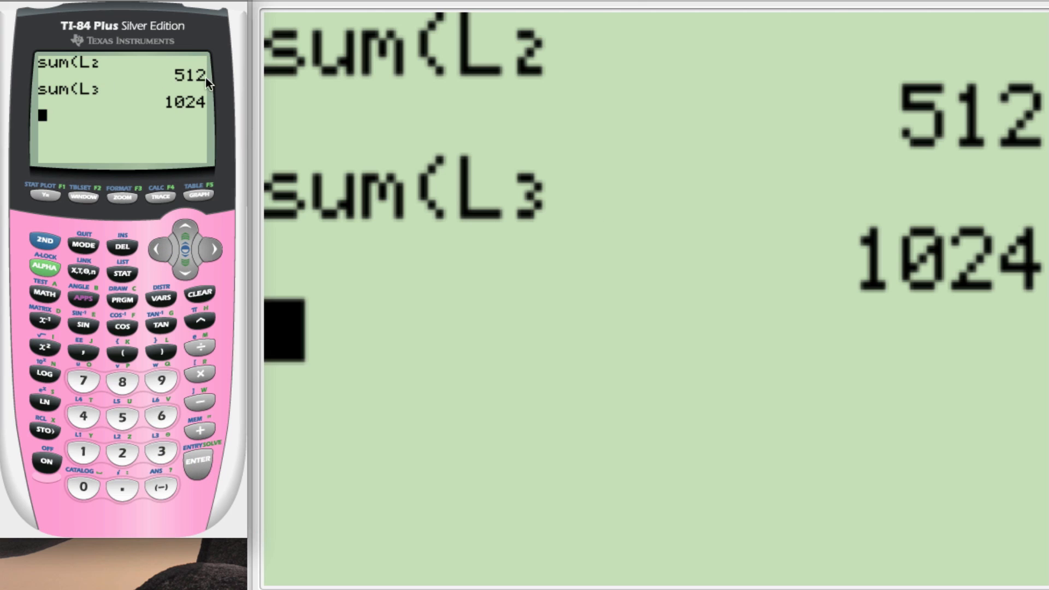
left_click(121, 457)
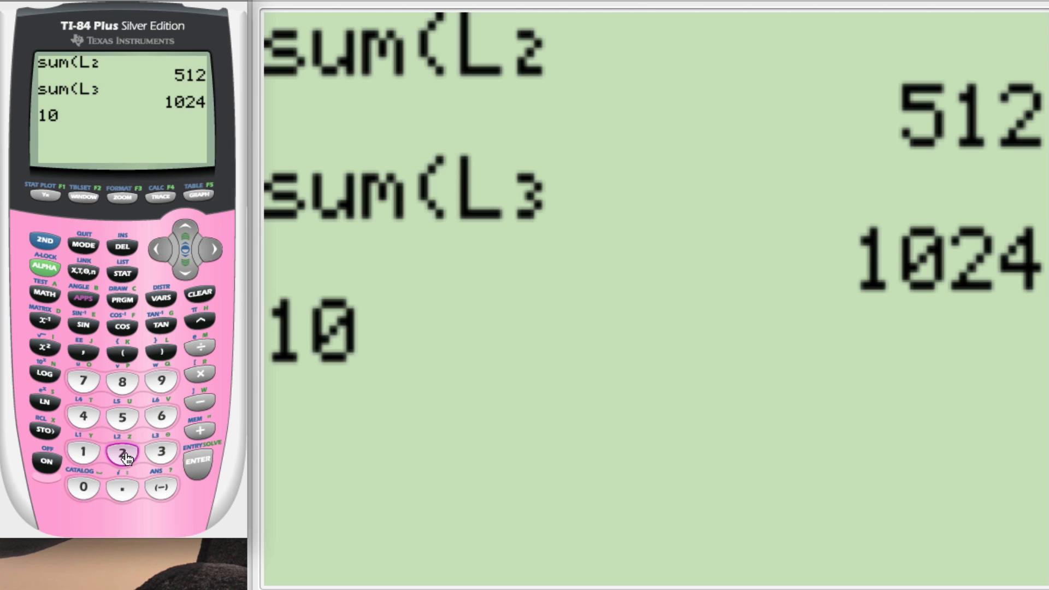